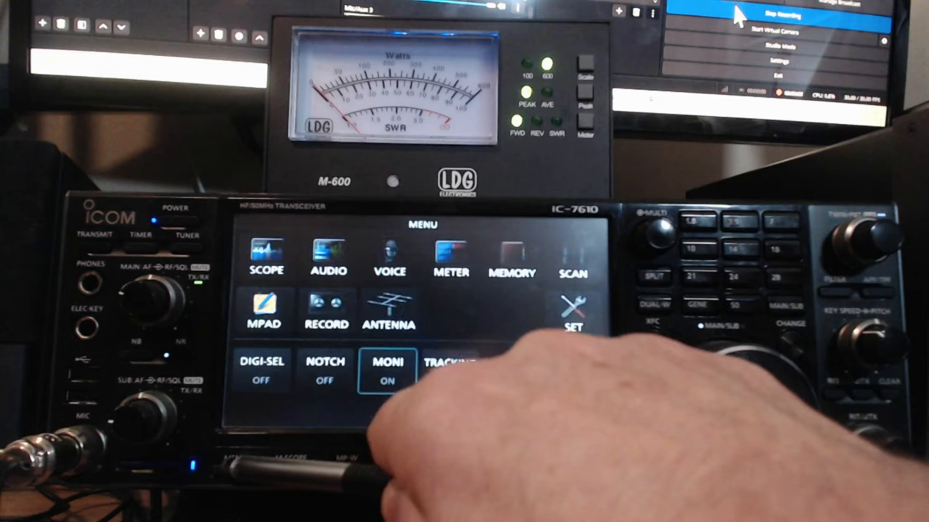
Enter the IC-7610 SET menu showing Tone Control/TBW, Function, Connectors, Network, Display and Time Set.
left_click(573, 312)
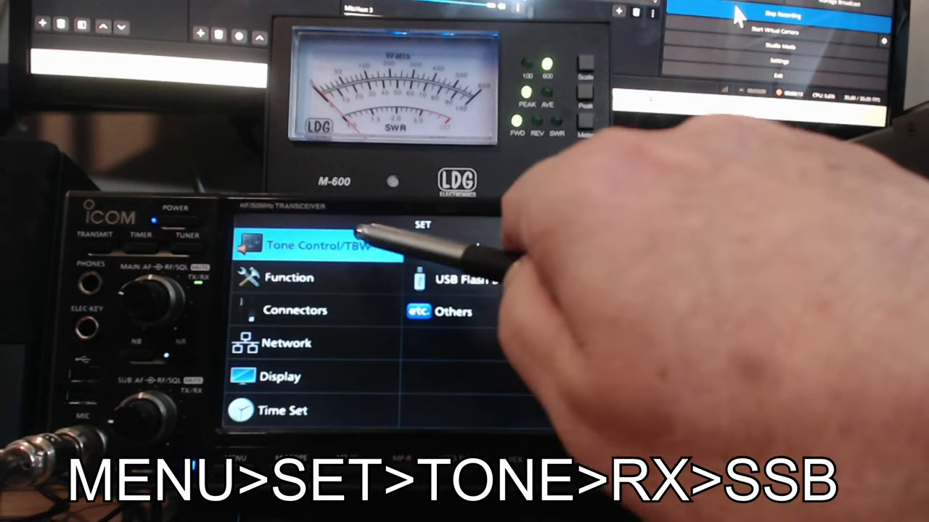